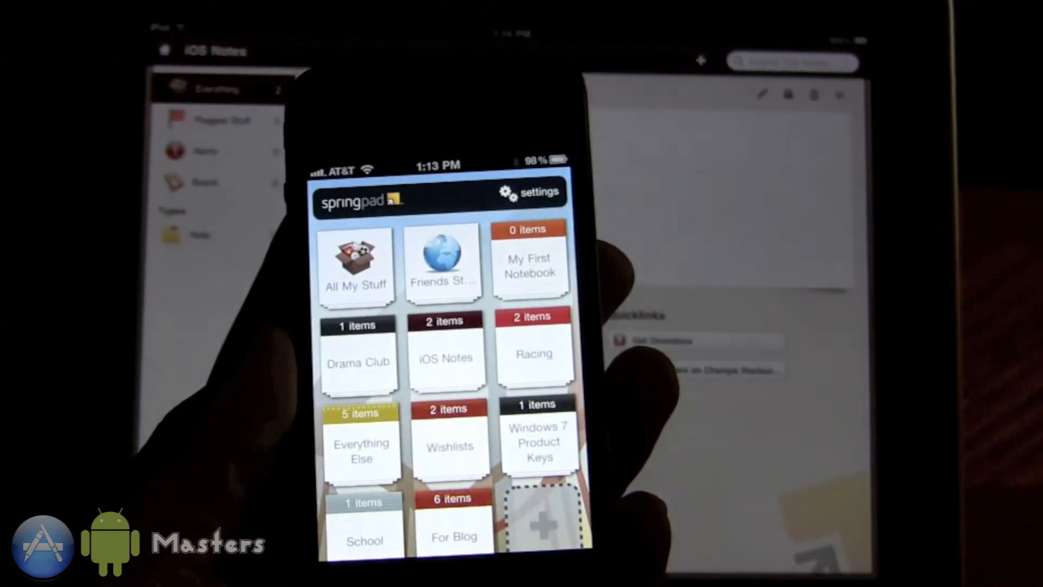
# Open the iOS Notes notebook on the iPad, showing Champs Restaurant and Bar and two notes
pyautogui.click(535, 354)
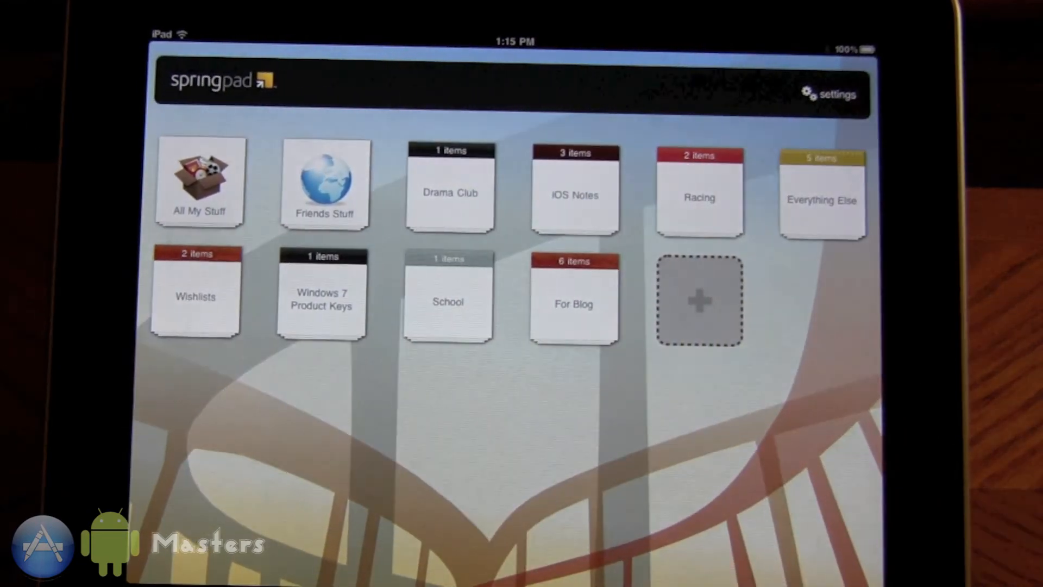
pyautogui.click(574, 193)
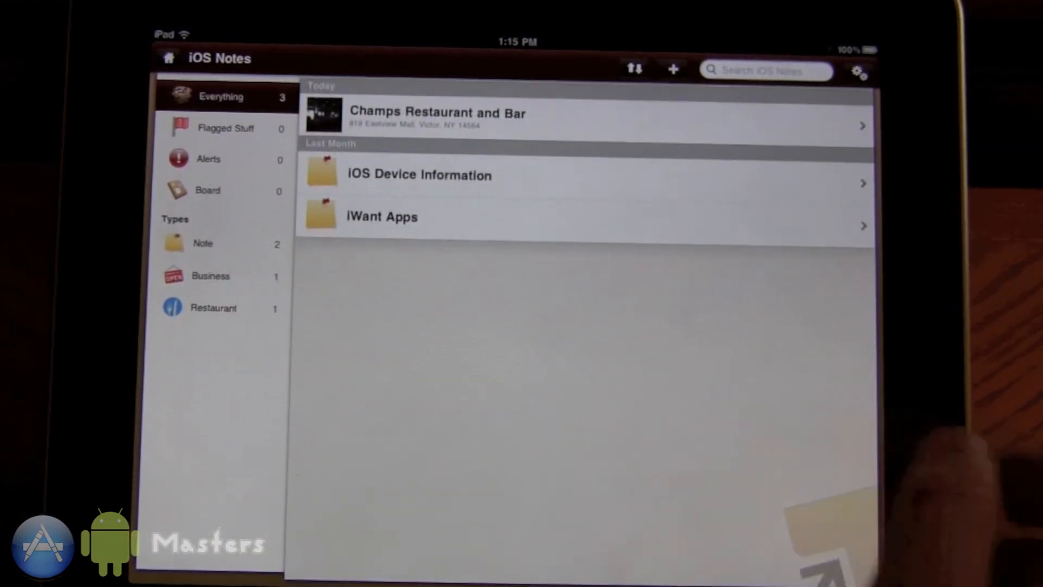